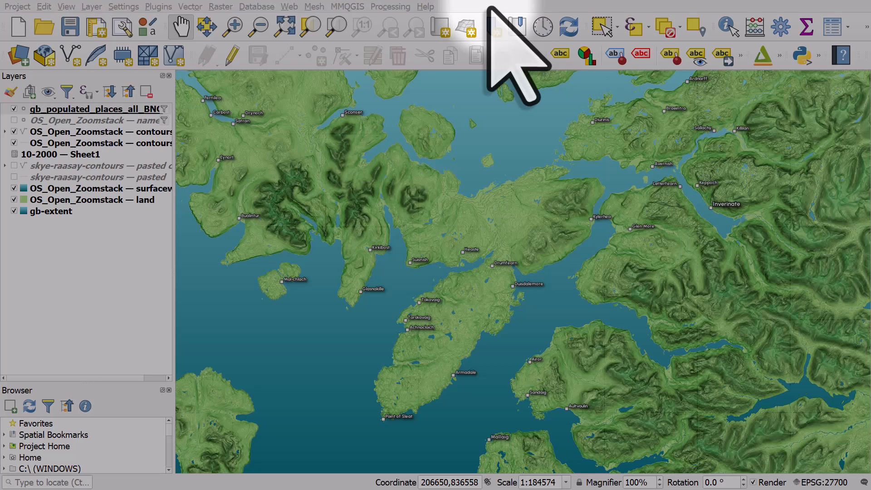
mouse_move(507, 61)
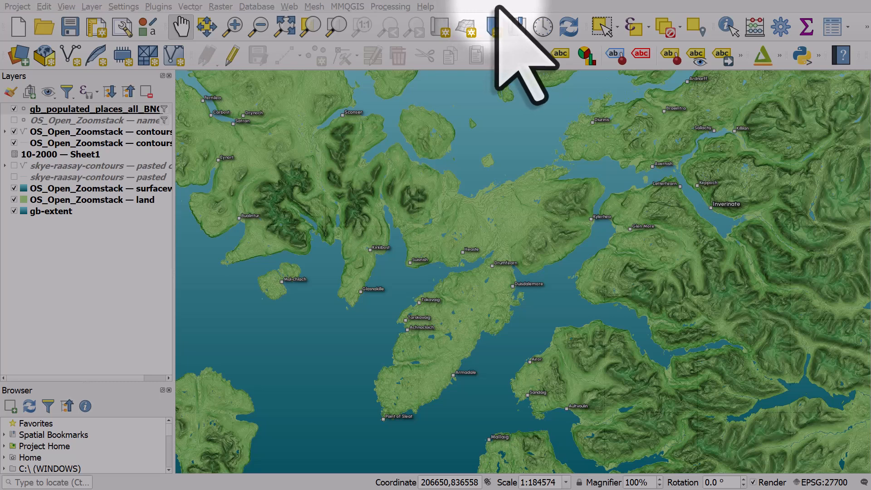
mouse_move(644, 83)
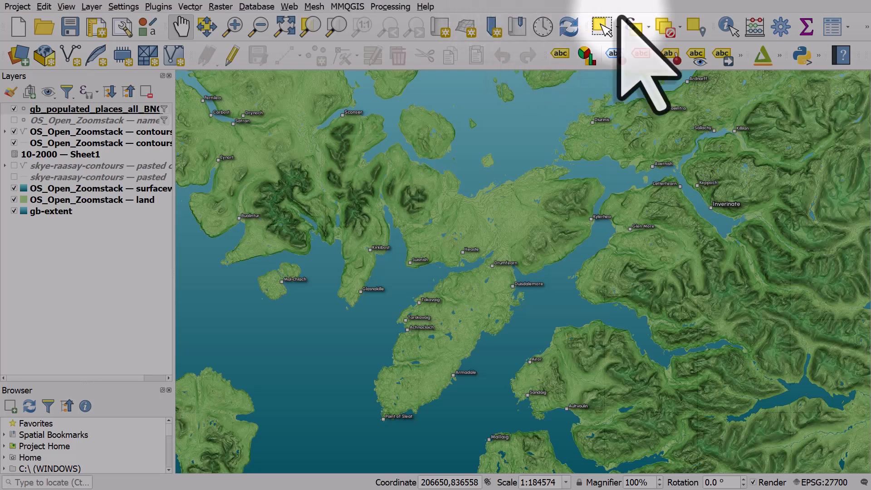
mouse_move(779, 26)
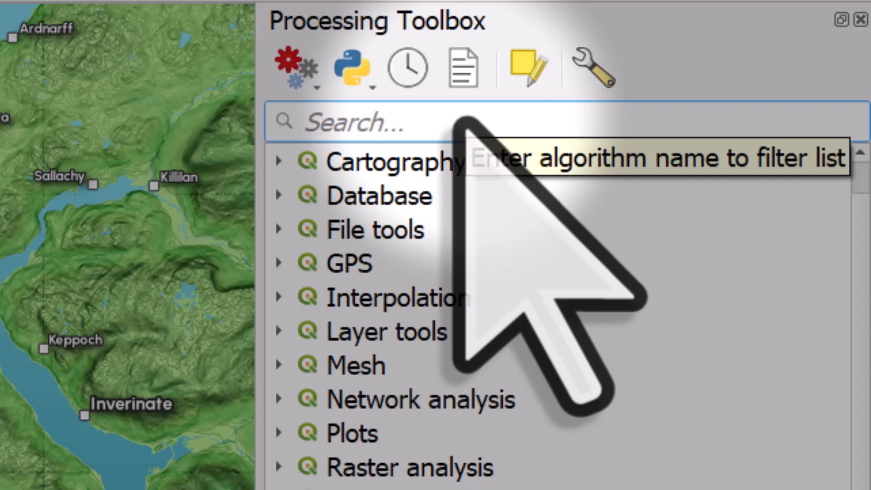
Search the Processing Toolbox for 'buffer', then 'clip', clearing the filter after each
text(b)
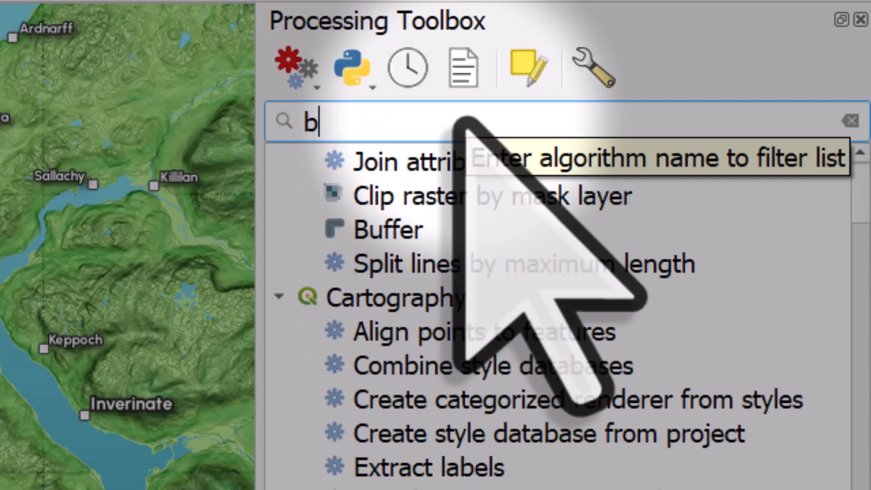
text(uffer)
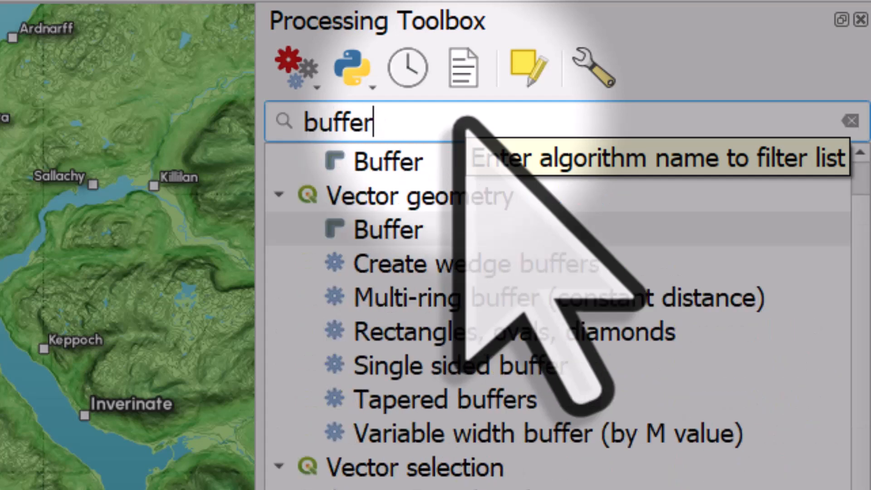
click(849, 120)
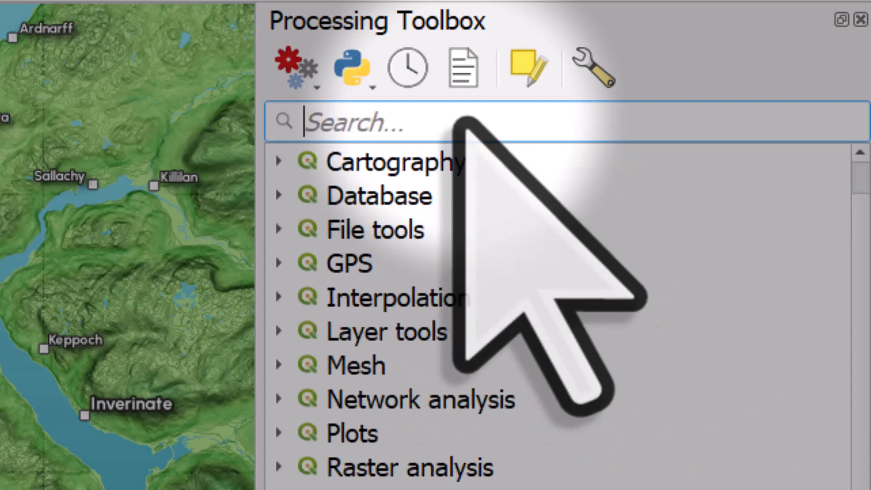
text(centroid)
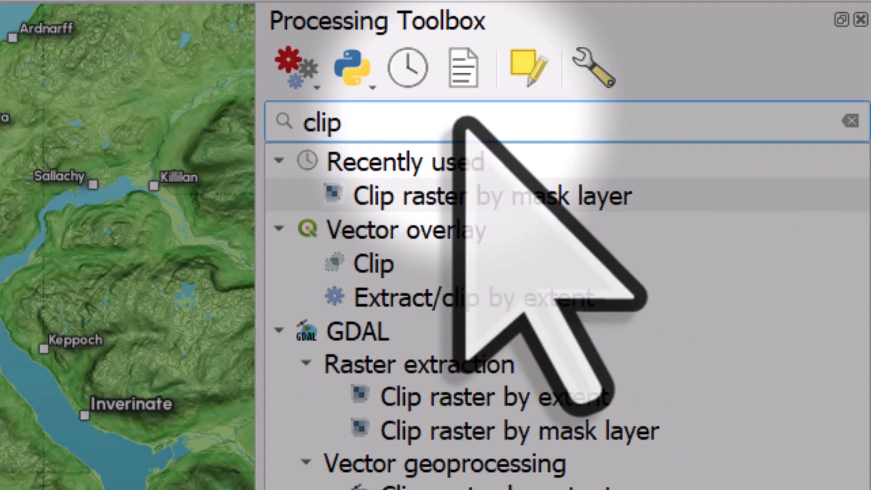
click(851, 120)
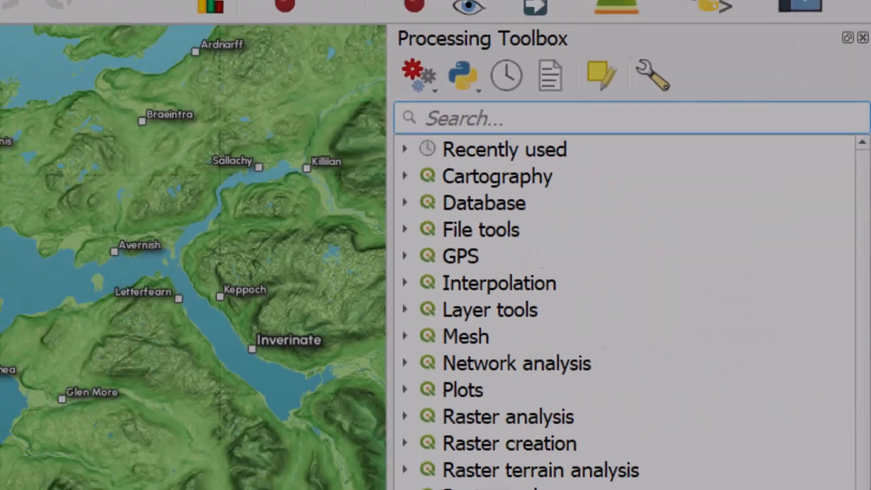
Open the Processing History window listing past algorithm runs by date
click(189, 6)
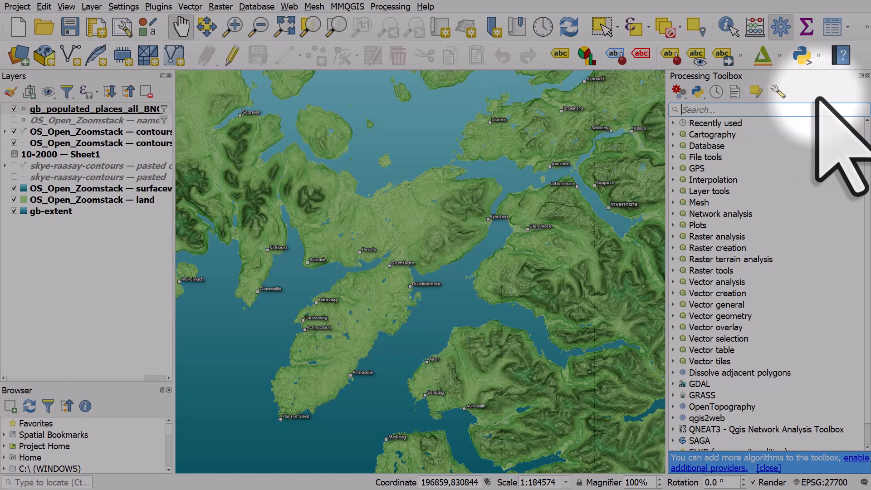
mouse_move(715, 92)
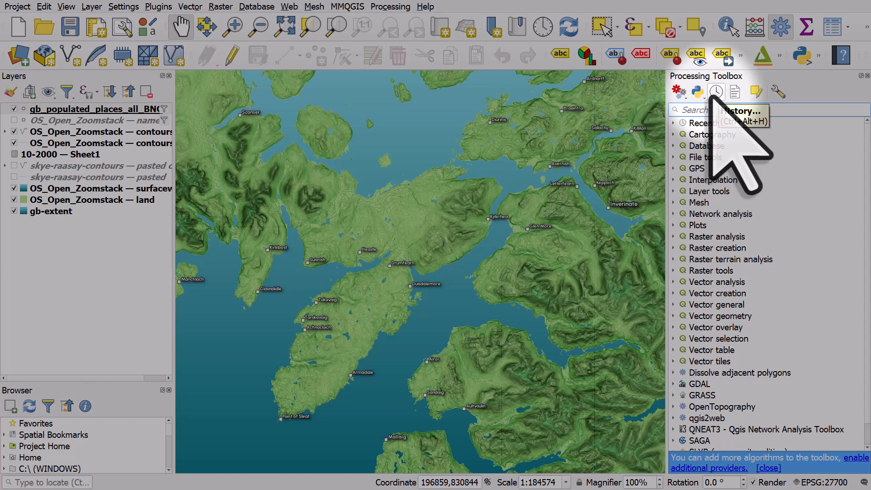
click(716, 91)
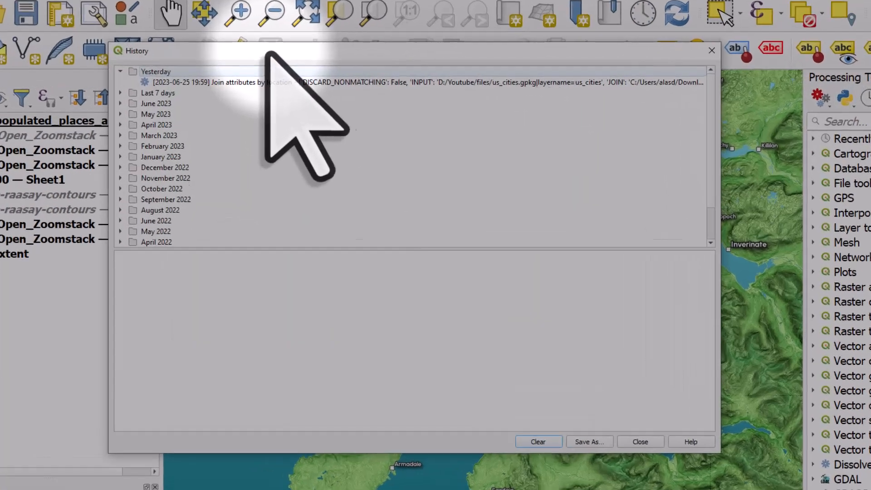
Select yesterday's Join attributes by location run, then expand the Last 7 days folder
click(389, 82)
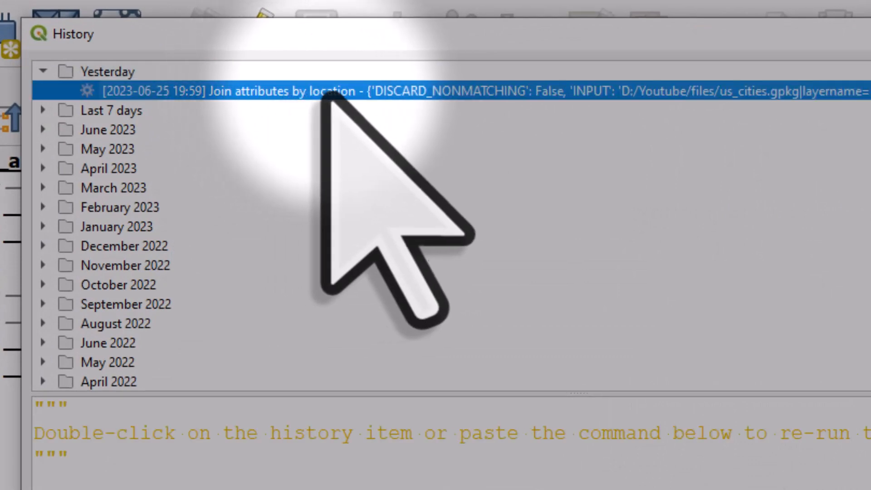
mouse_move(150, 250)
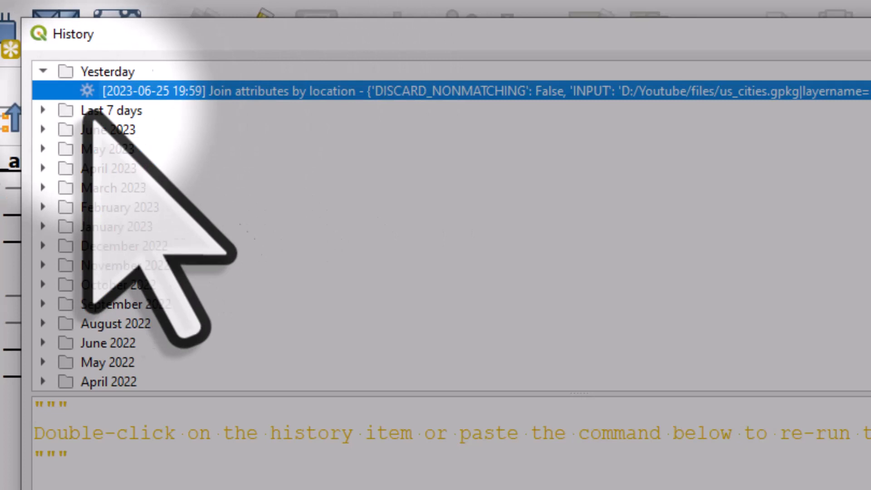
click(43, 110)
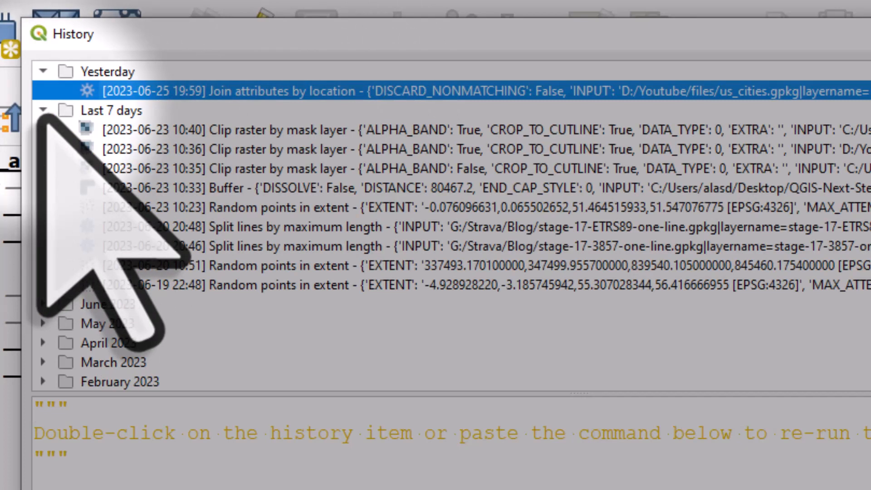